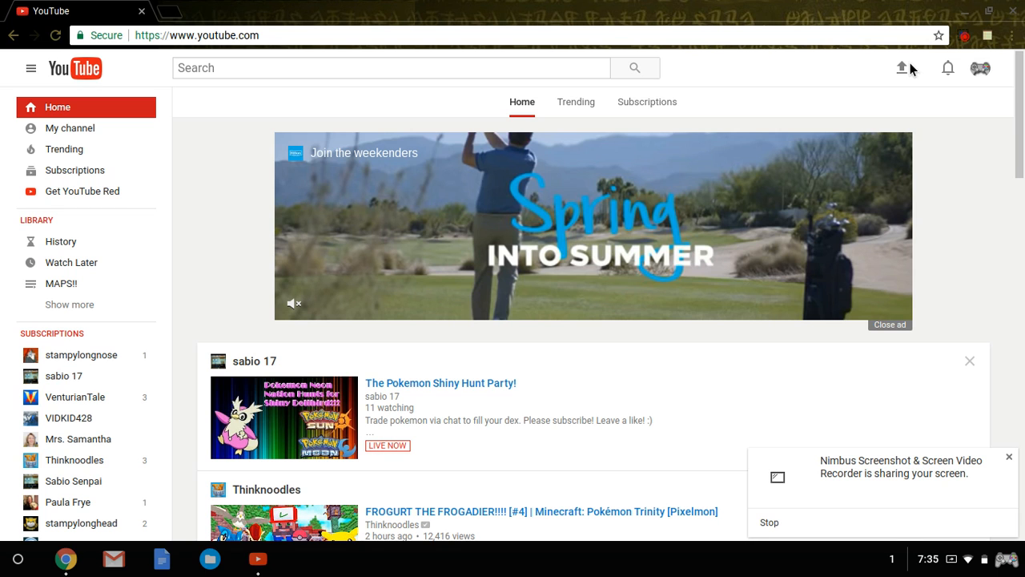
- Open the channel's Creator Studio dashboard from the account menu
left_click(981, 68)
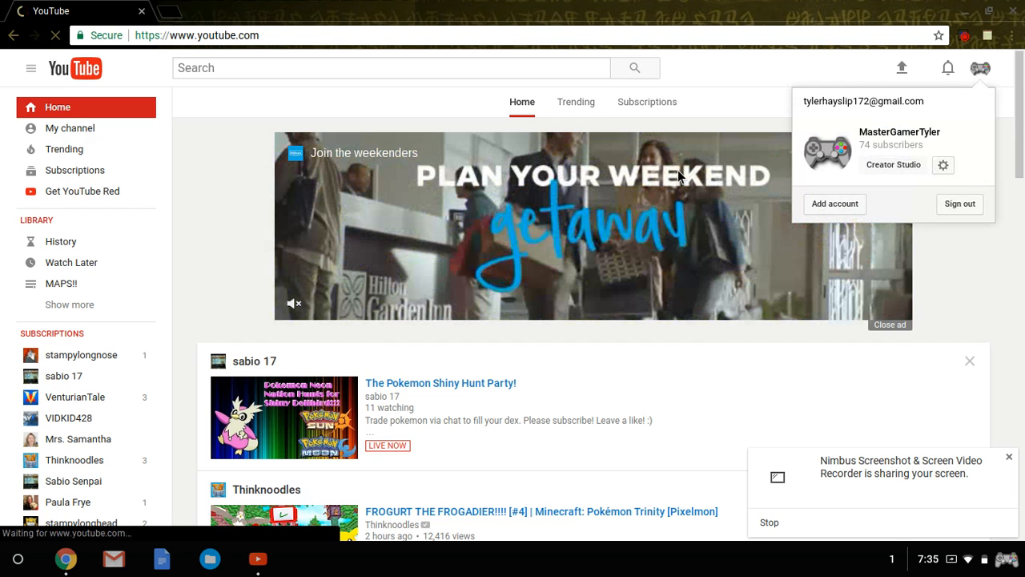
left_click(892, 164)
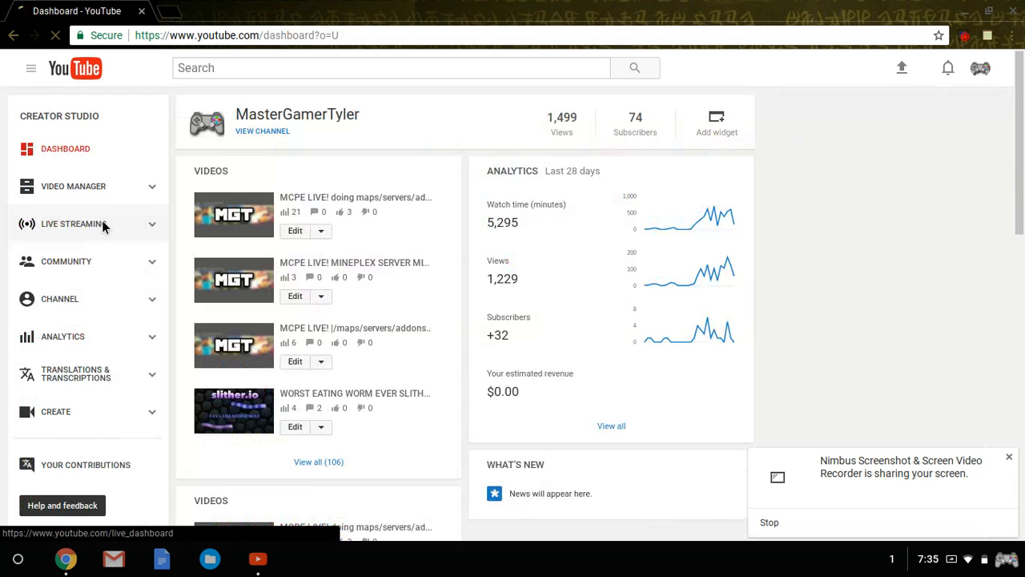
- Go to Live Streaming Events and start creating a new live event
left_click(74, 224)
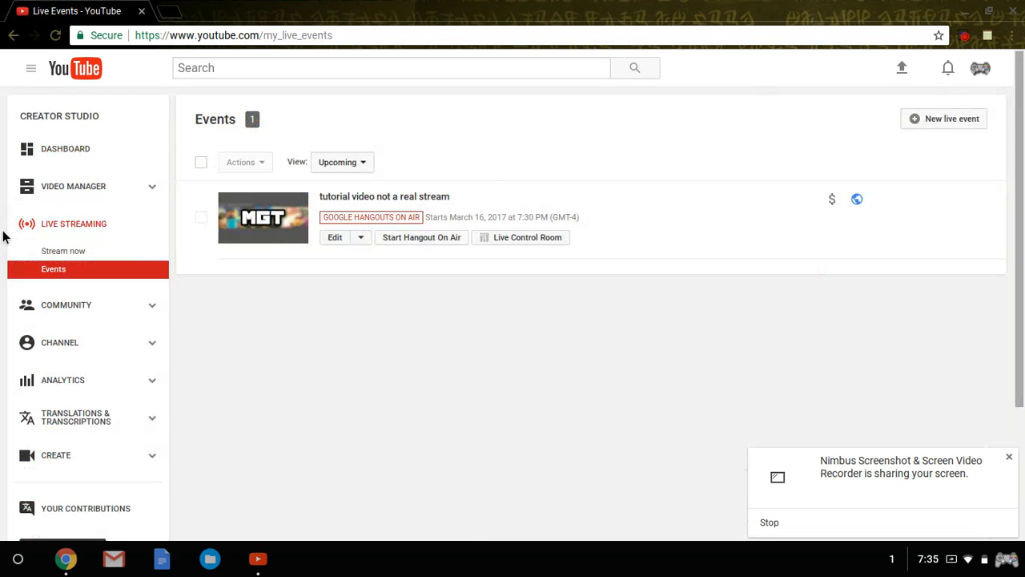
mouse_move(400, 443)
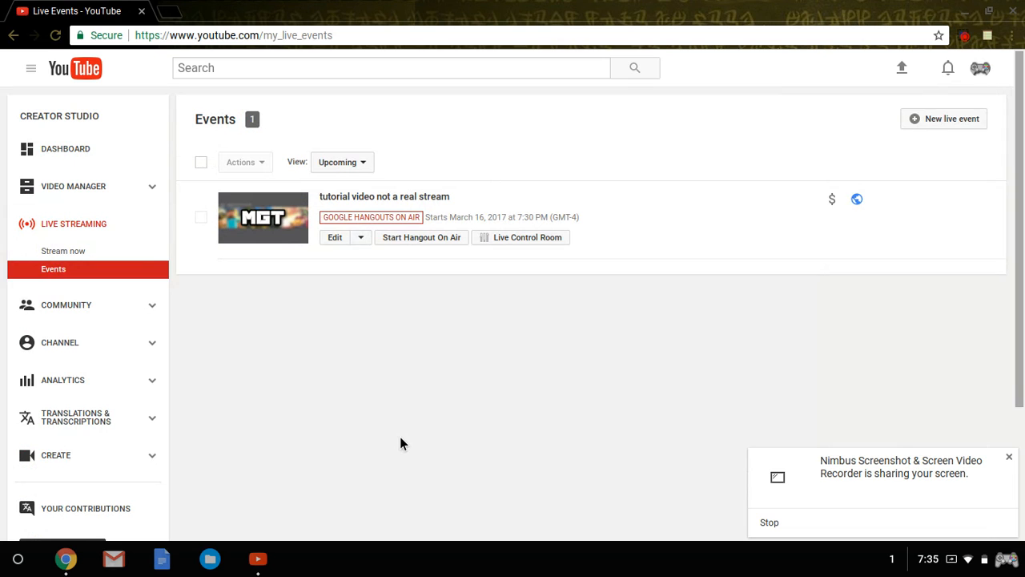
mouse_move(940, 153)
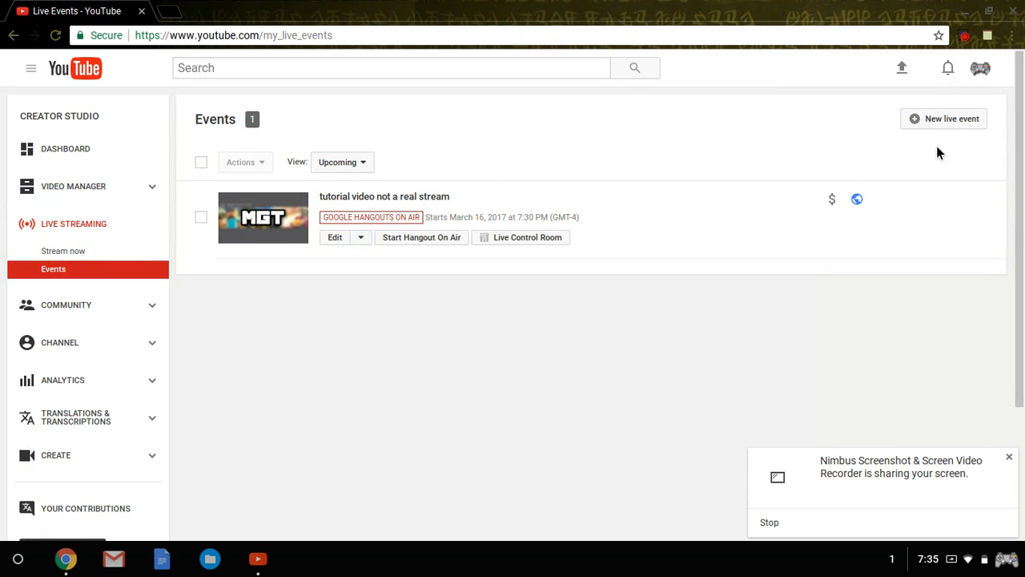
left_click(950, 119)
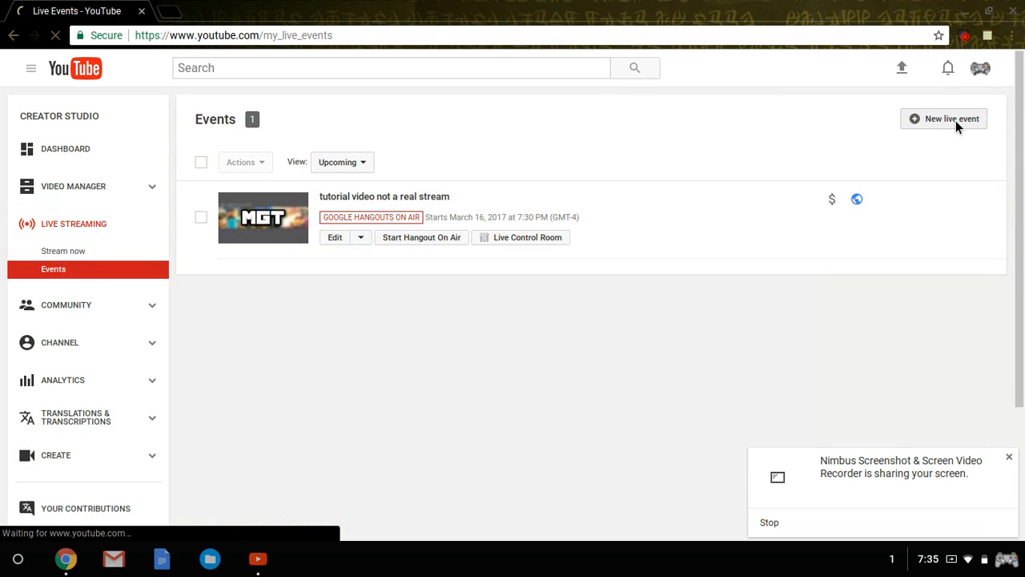
- Title the new live event 'Tyler's plays' and show its advanced settings
left_click(944, 119)
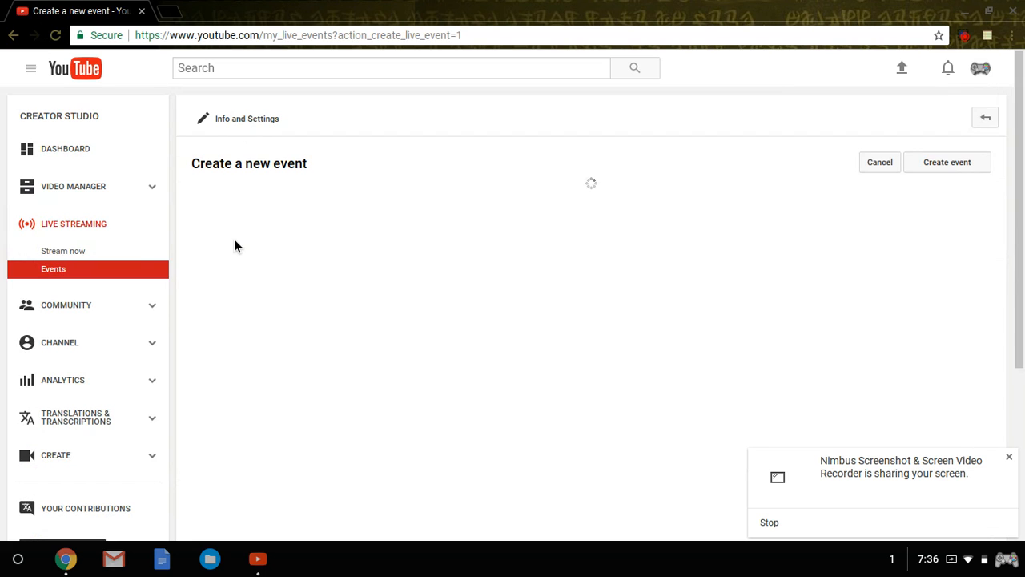
mouse_move(247, 261)
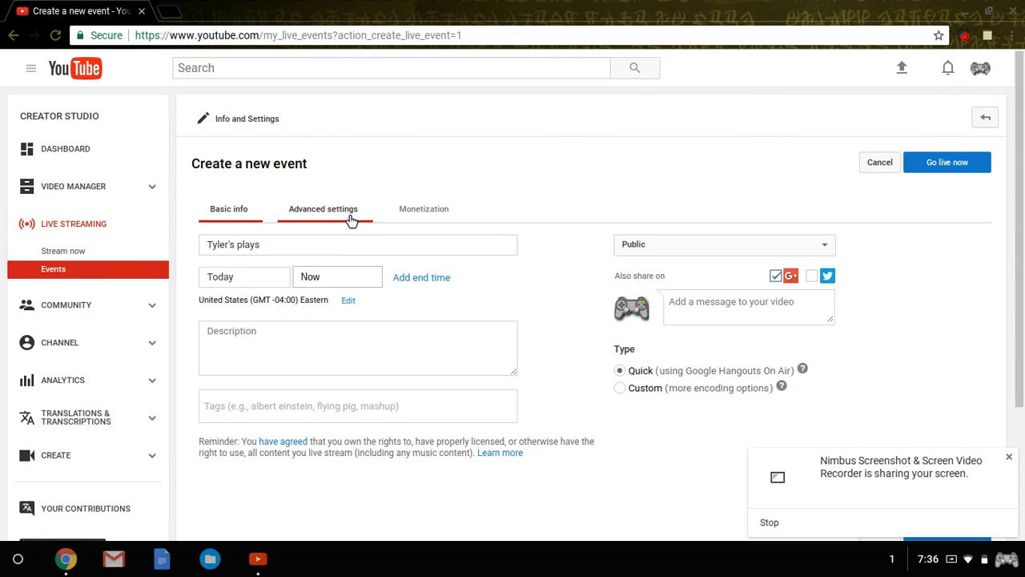
left_click(323, 209)
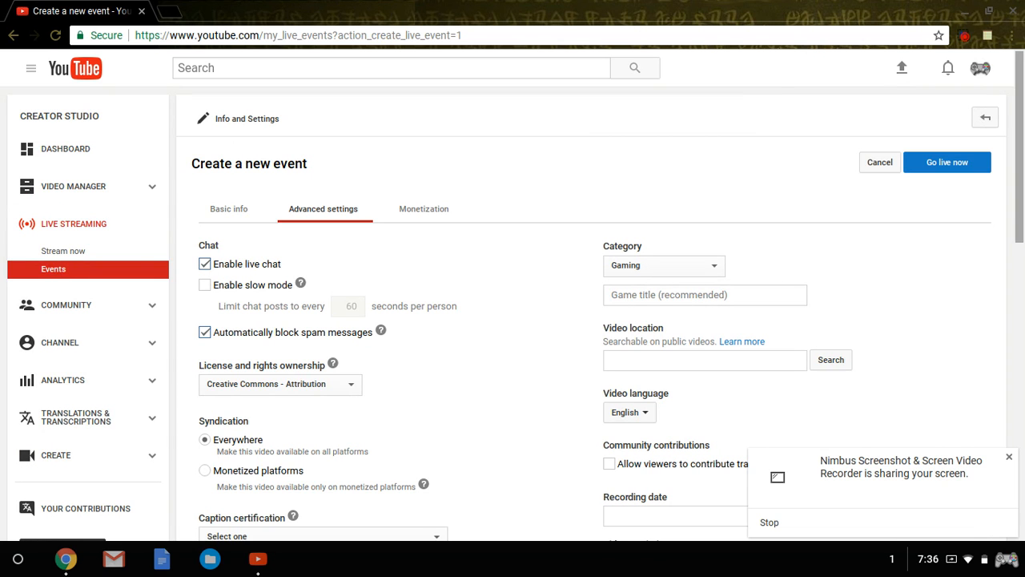
- Scroll through all advanced settings, keeping chat, recording, DVR and stream defaults
scroll("down", 3)
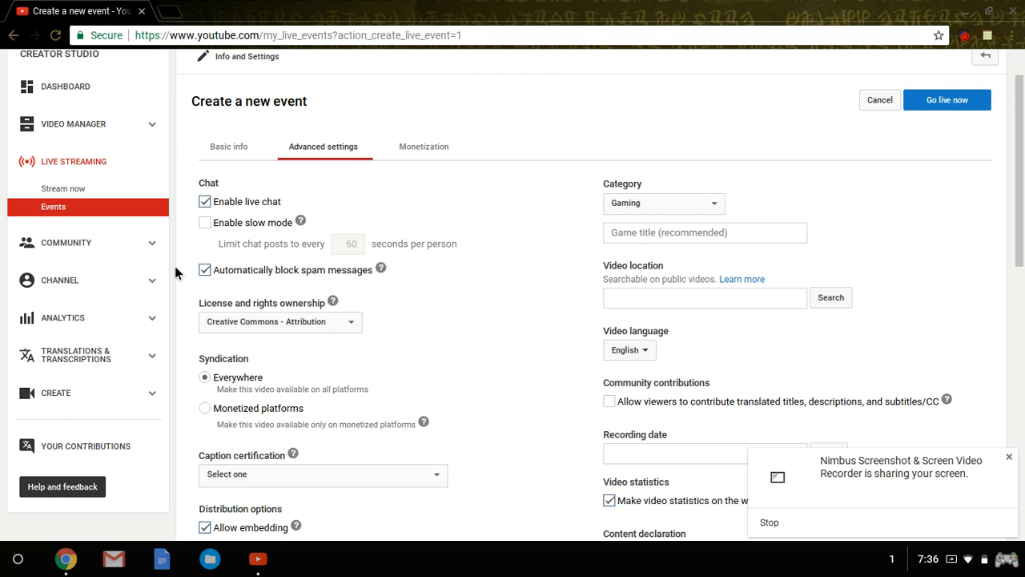
mouse_move(265, 236)
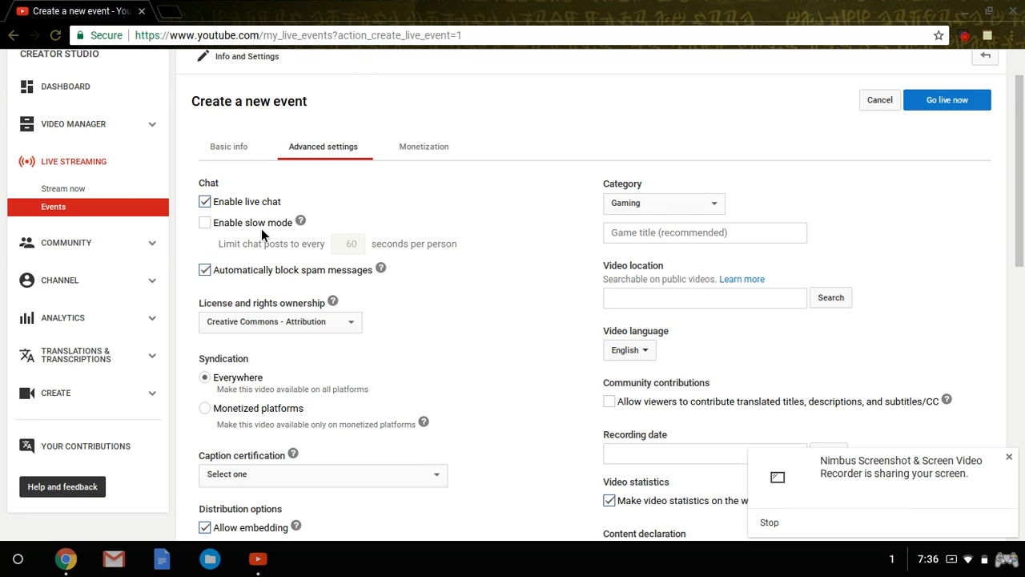
scroll("down", 3)
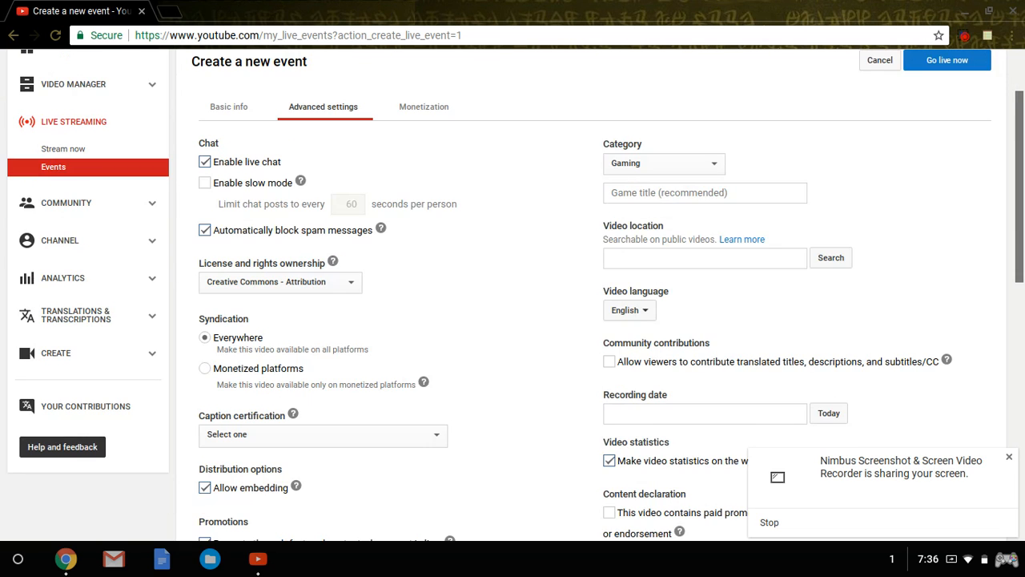
scroll("down", 3)
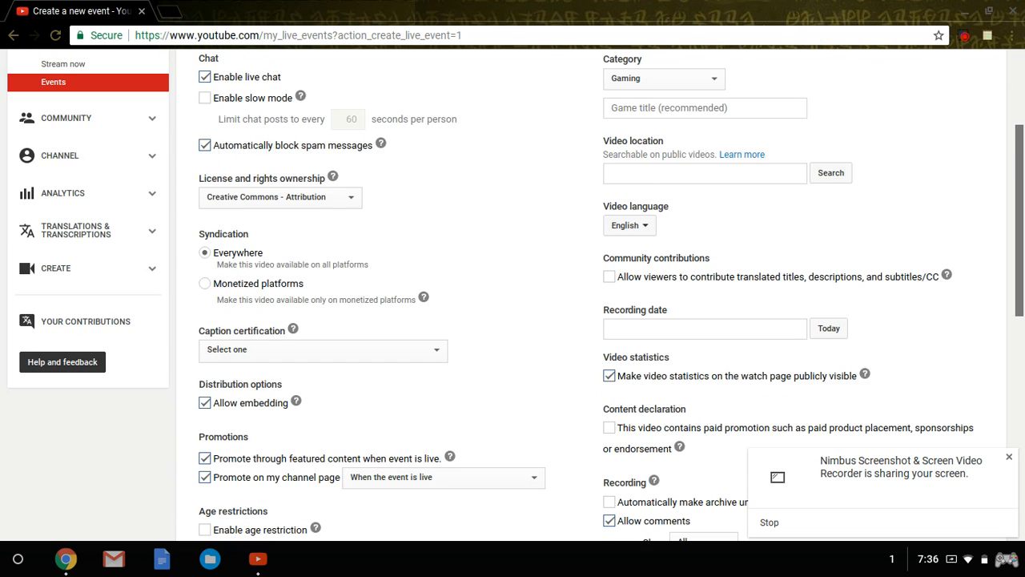
scroll("down", 3)
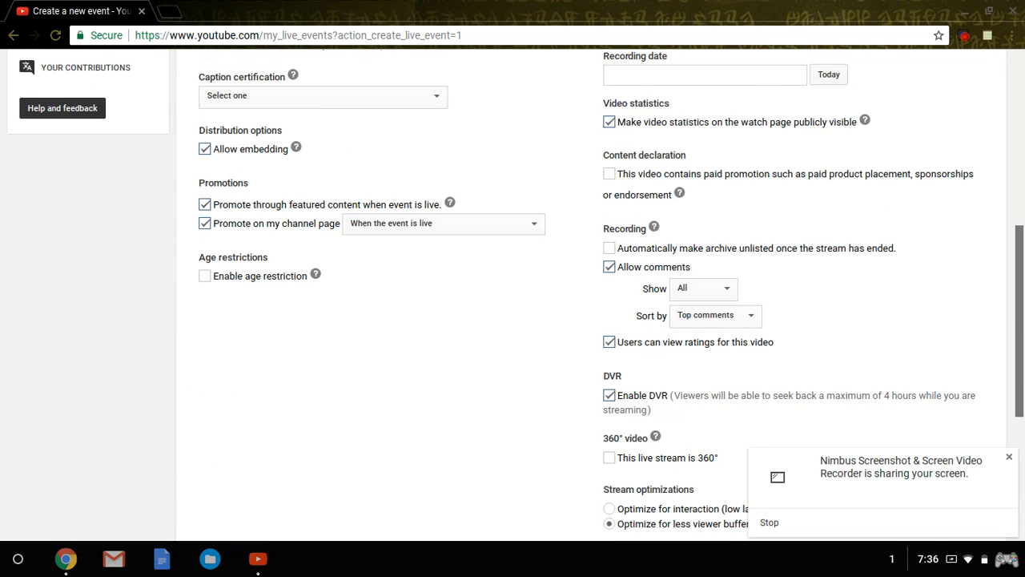
scroll("down", 3)
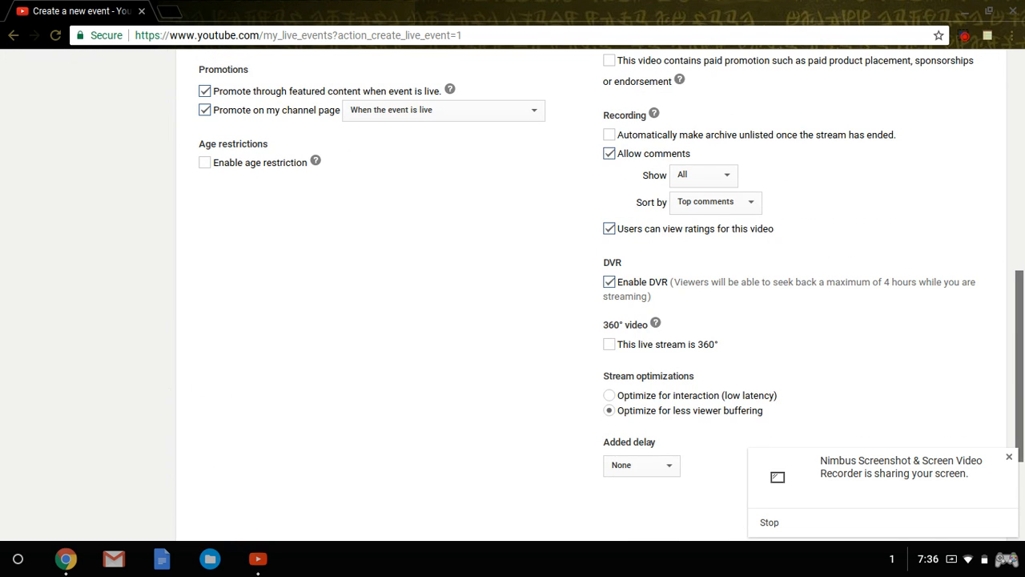
scroll("down", 3)
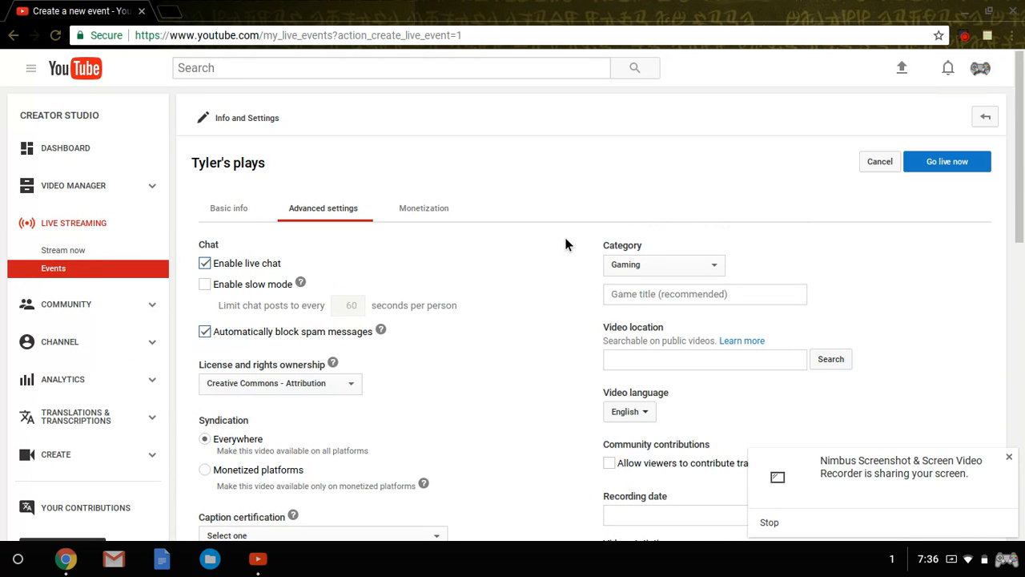
- Return to the event's basic info and bring up the Hangouts On Air window
left_click(228, 208)
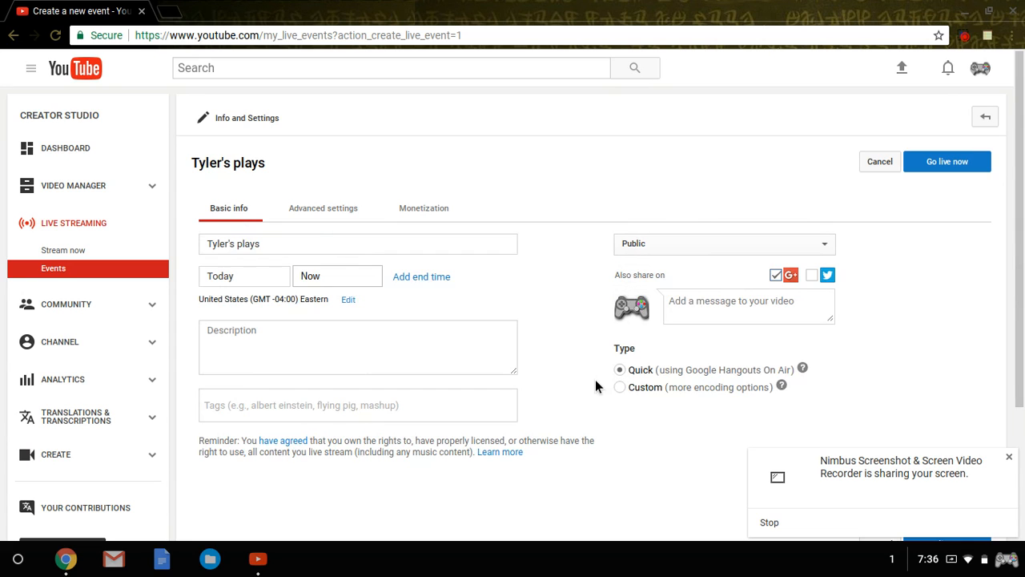
mouse_move(701, 372)
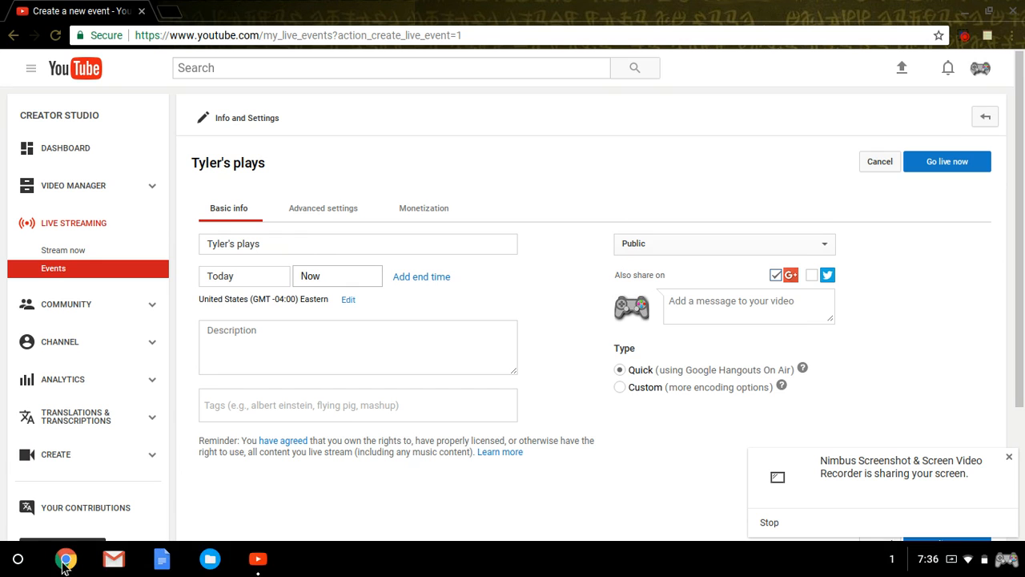
left_click(946, 161)
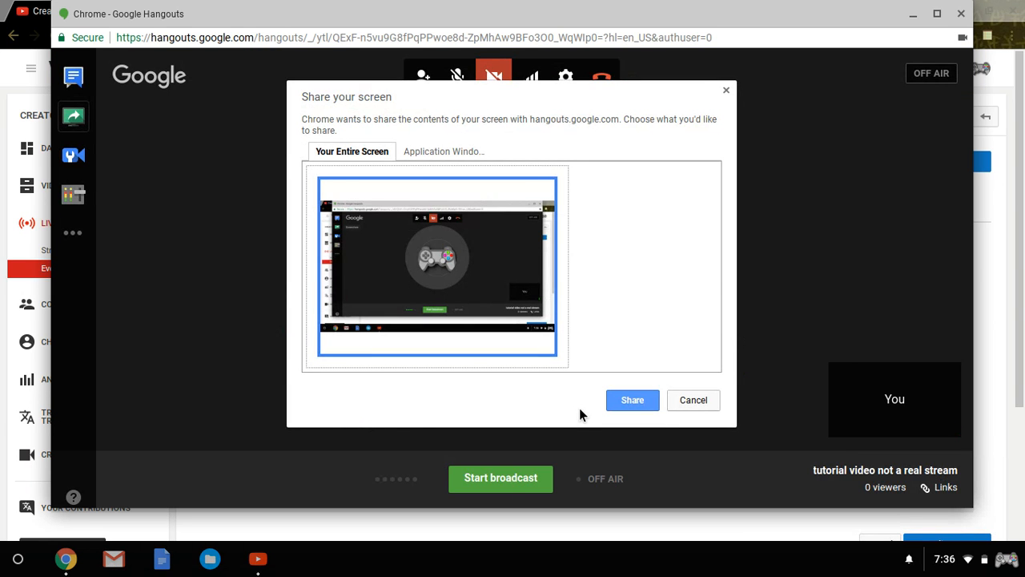
- Share the entire screen in the Hangouts broadcast and return to the event page
left_click(632, 400)
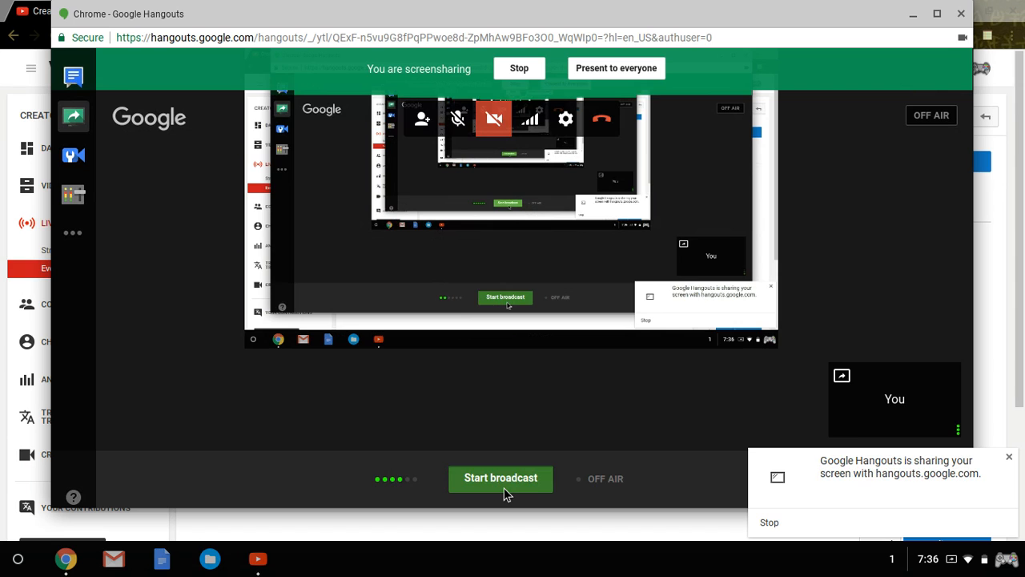
left_click(501, 478)
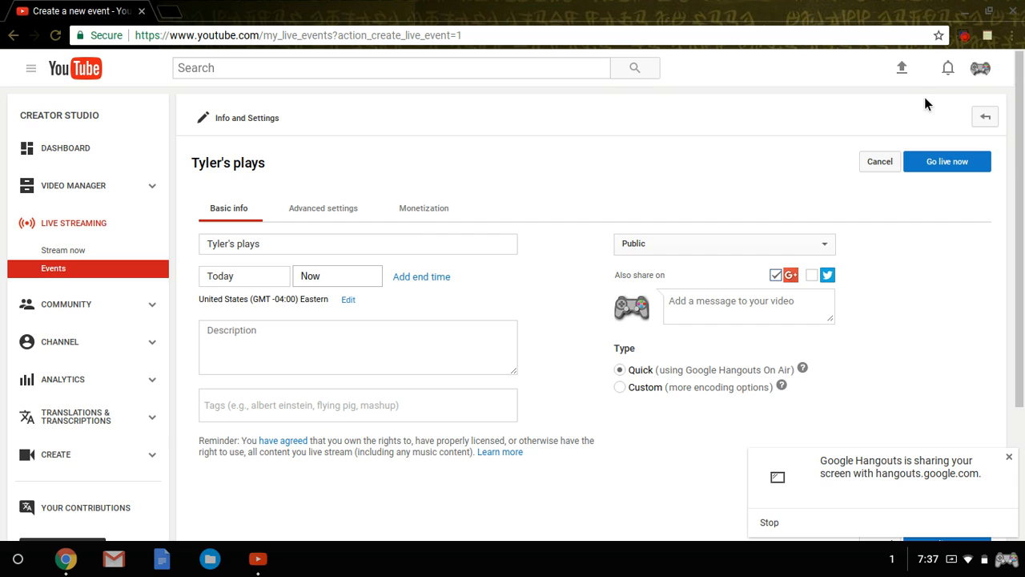
left_click(965, 36)
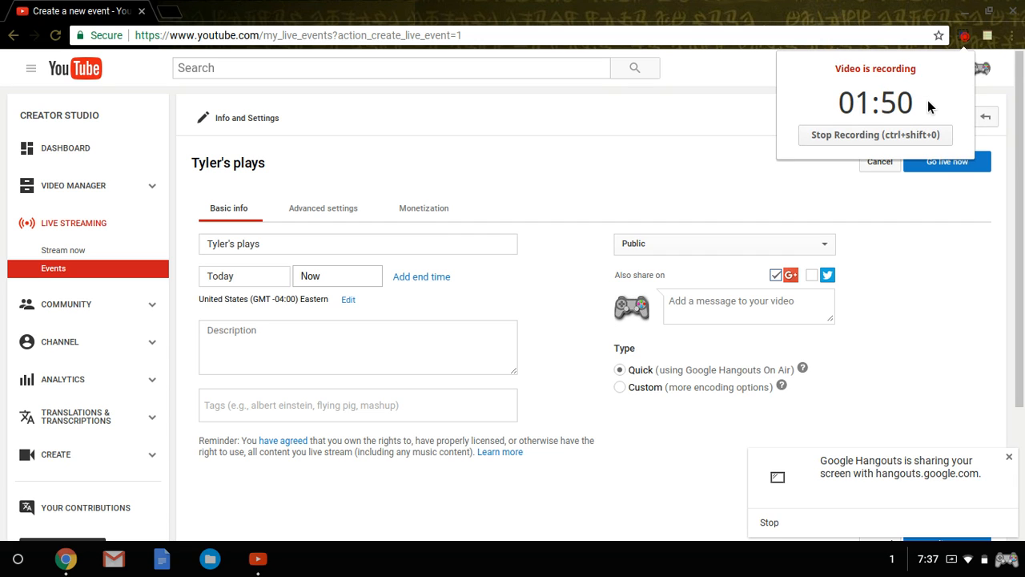
mouse_move(877, 162)
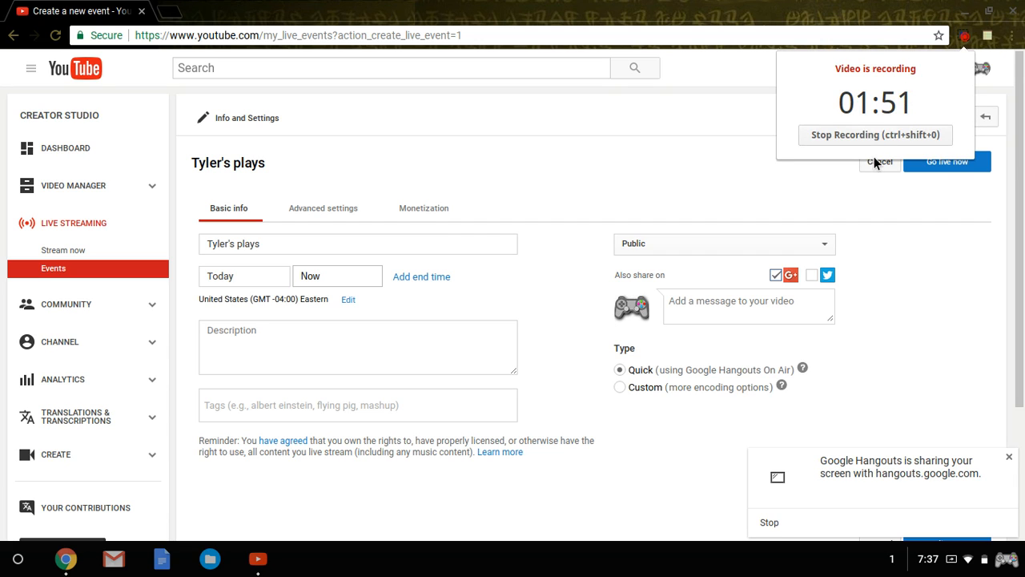